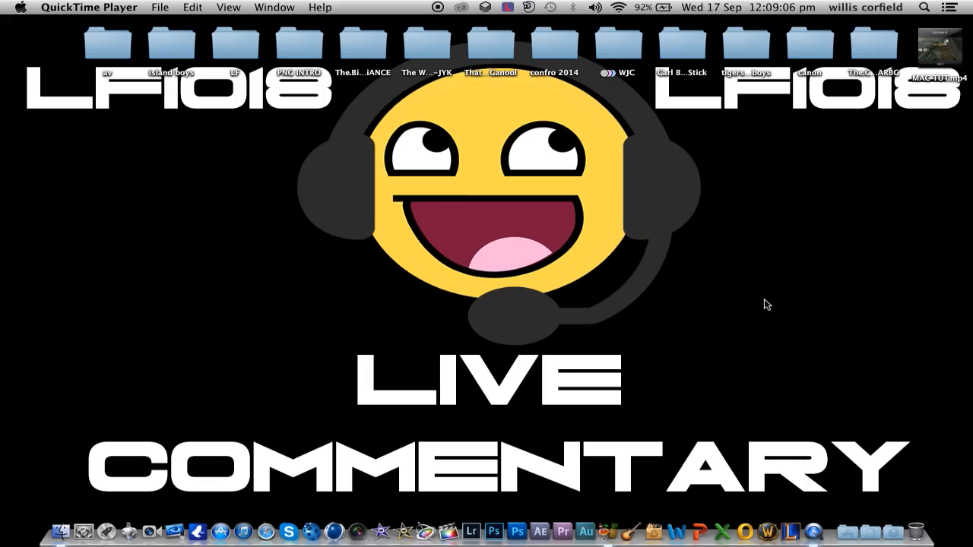
pyautogui.moveTo(776, 370)
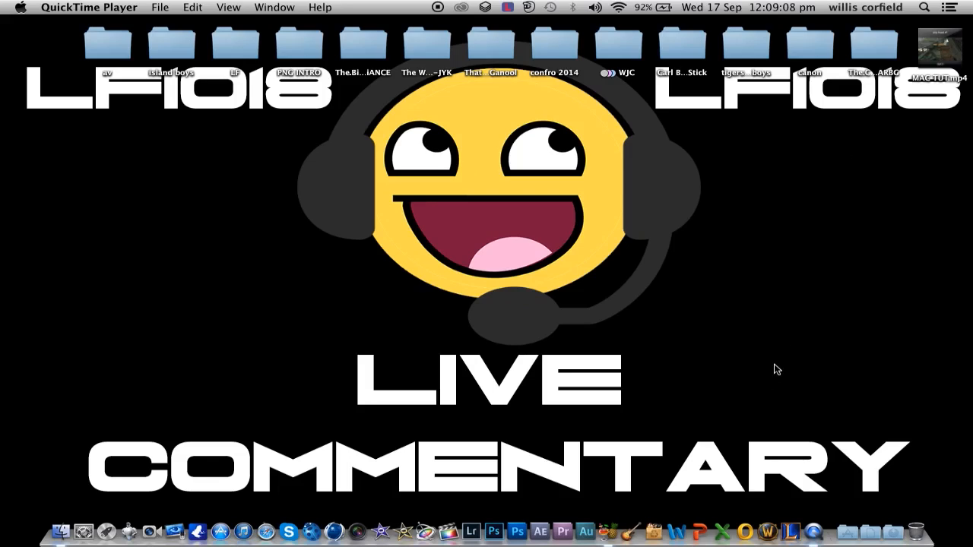
pyautogui.moveTo(608, 535)
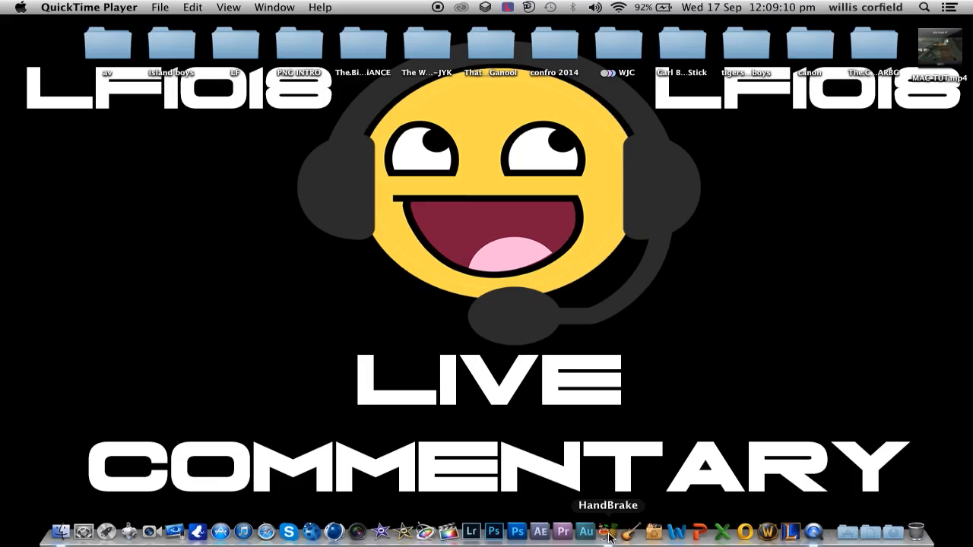
# Launch HandBrake from the Dock with MAC TUT.mp4 loaded as the source
pyautogui.click(608, 532)
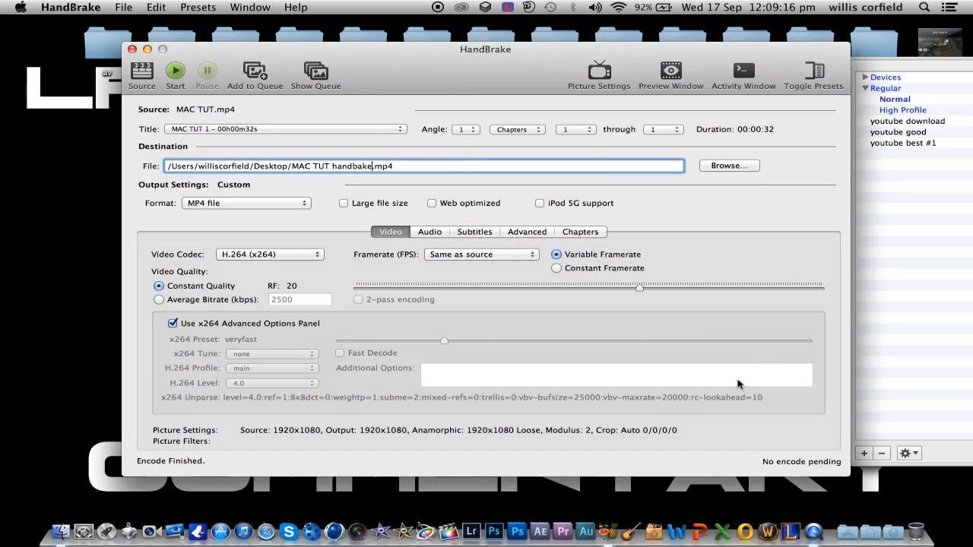
pyautogui.moveTo(286, 350)
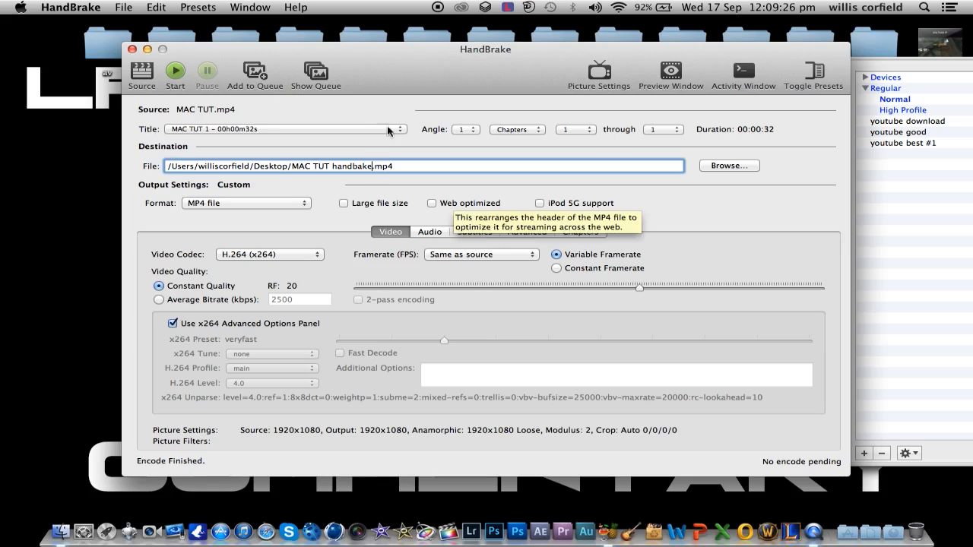
# Reload MAC TUT.mp4 from the Desktop as the source video
pyautogui.click(728, 165)
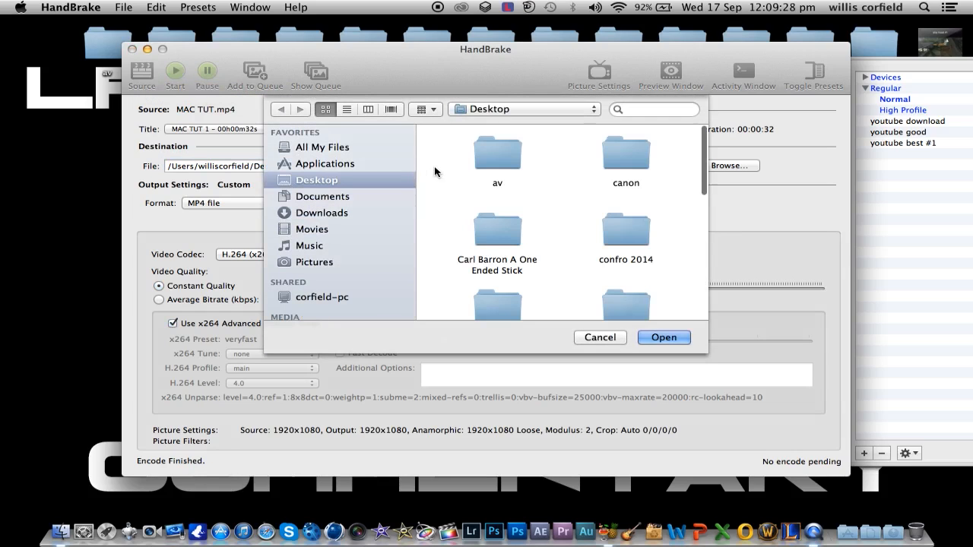
pyautogui.scroll(-3)
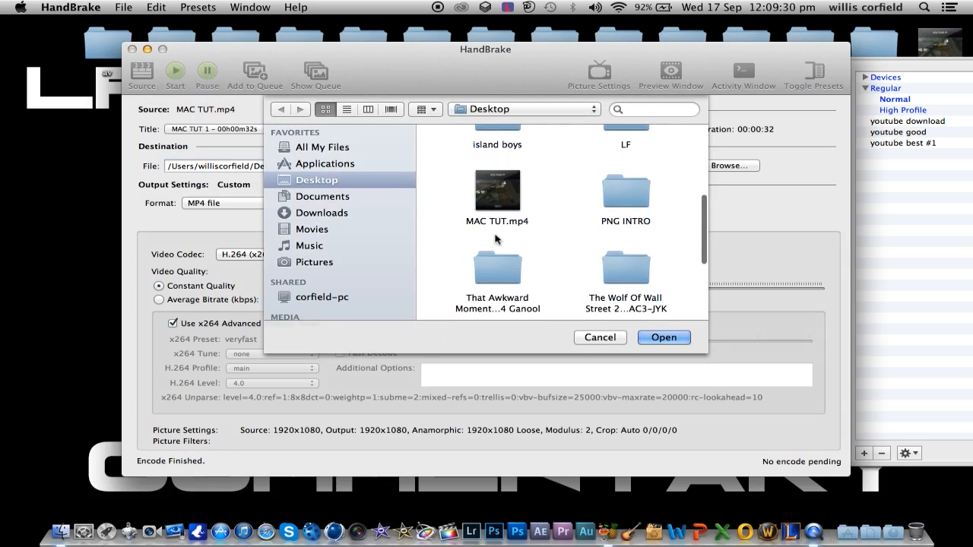
pyautogui.click(663, 337)
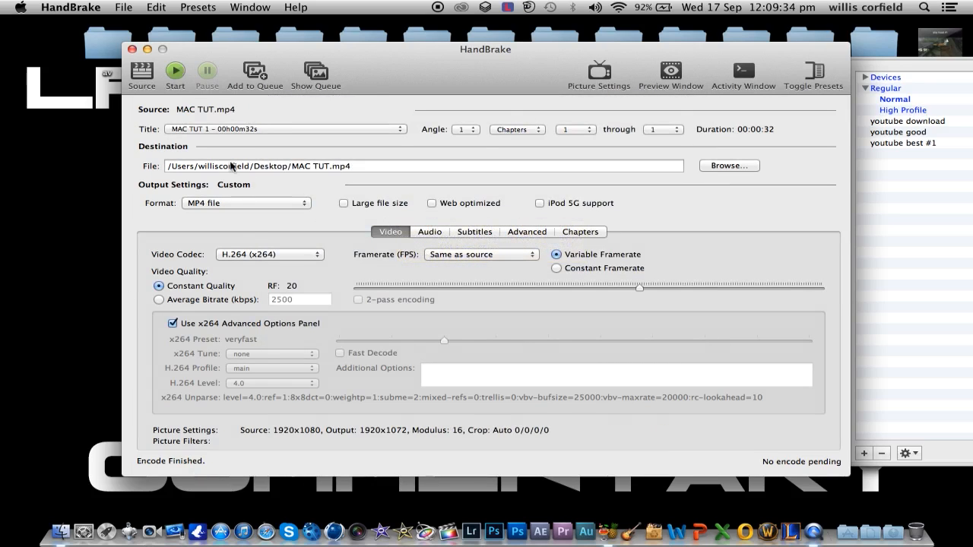
# Keep MP4 output at constant quality, set framerate to 29.97 NTSC and enable Web optimized
pyautogui.click(246, 204)
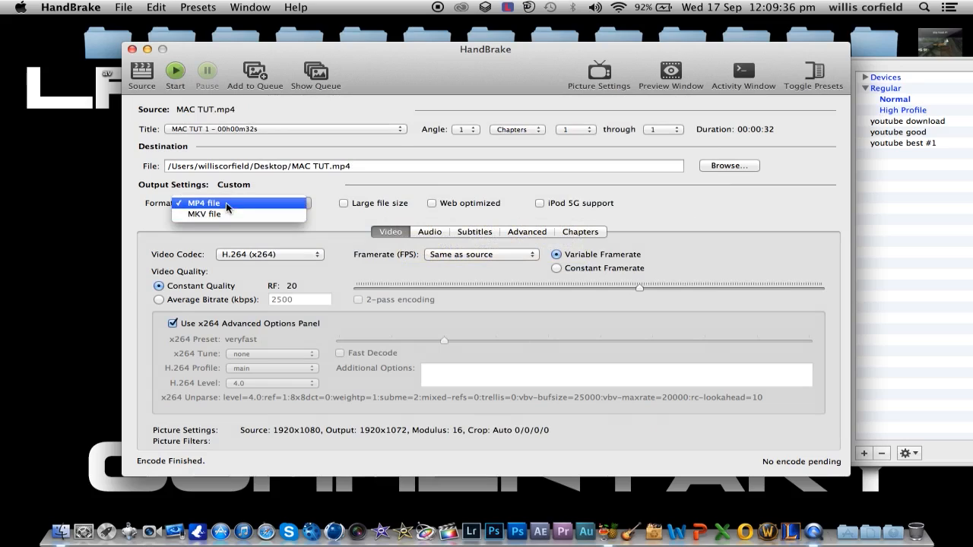
pyautogui.click(201, 204)
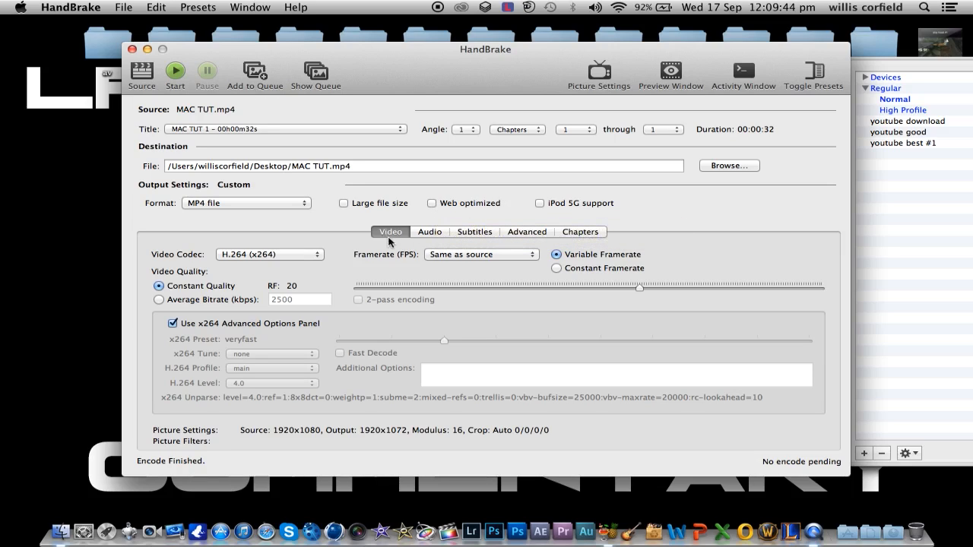
pyautogui.click(480, 254)
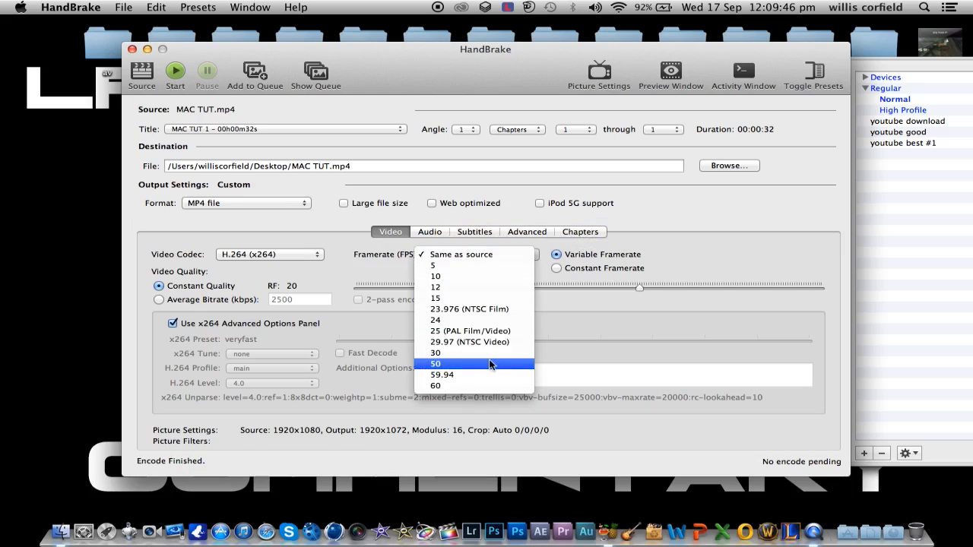
pyautogui.click(469, 340)
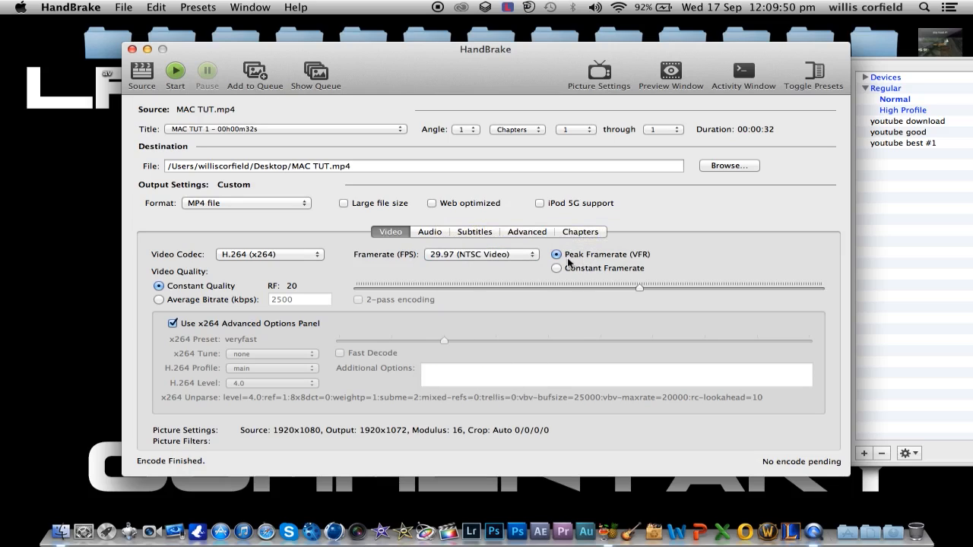
pyautogui.moveTo(605, 280)
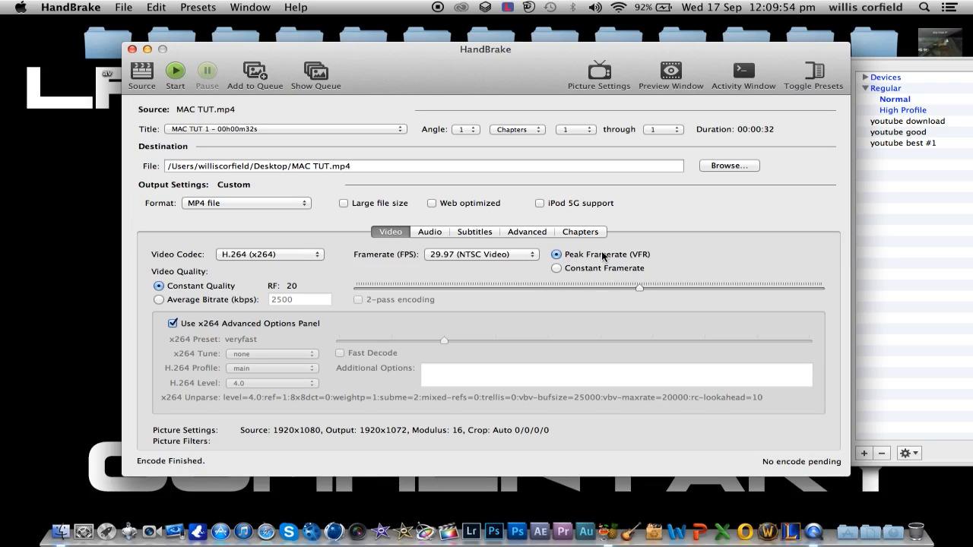
pyautogui.moveTo(344, 204)
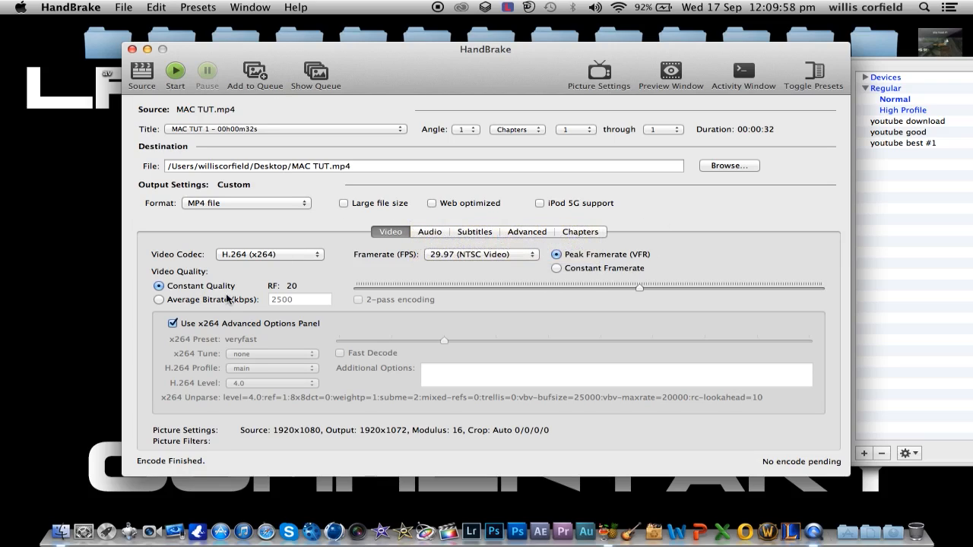
pyautogui.click(269, 254)
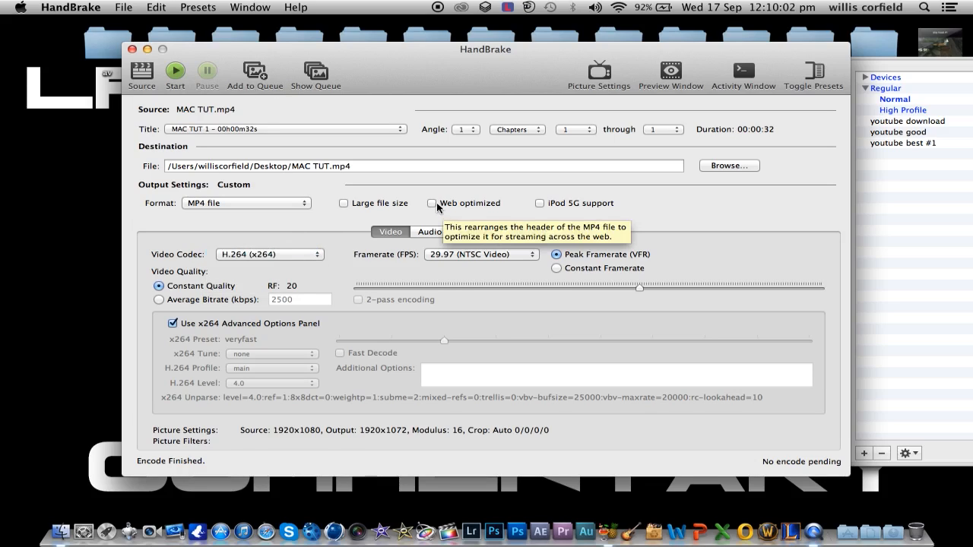
pyautogui.click(433, 204)
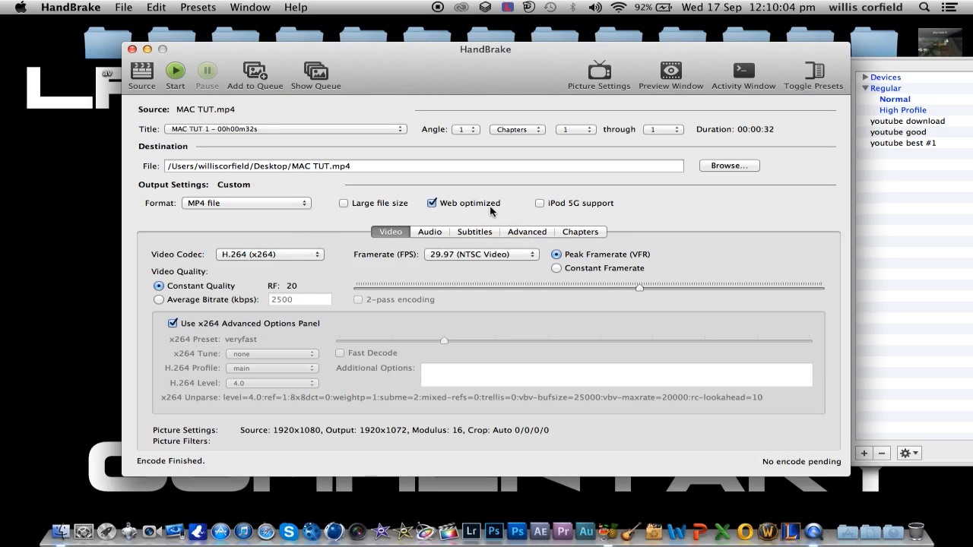
# Lower the audio track's bitrate from 160 to 128
pyautogui.click(428, 231)
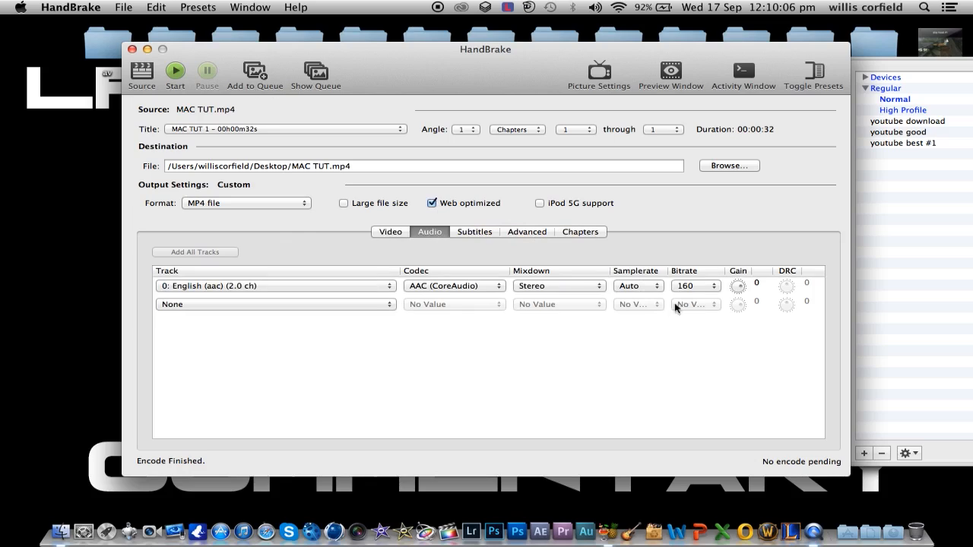
pyautogui.click(694, 286)
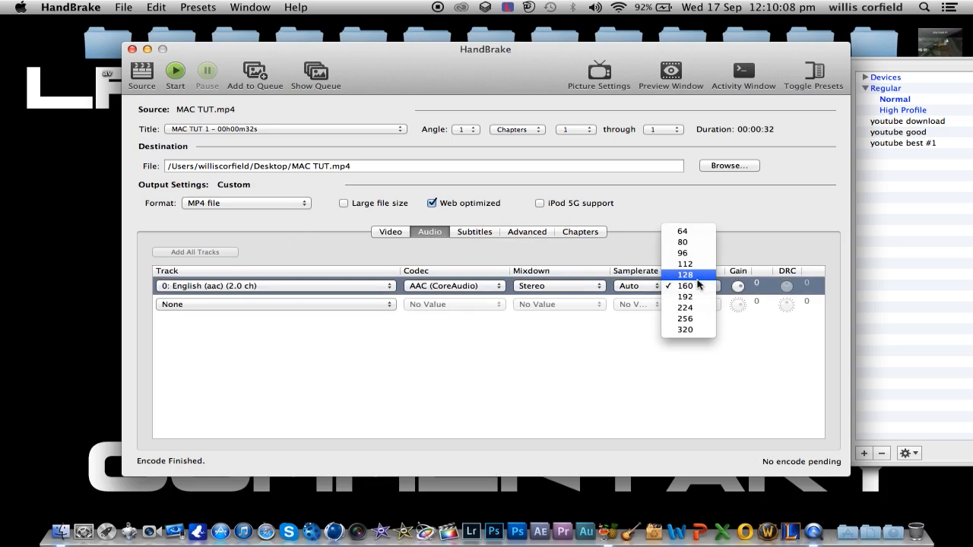
pyautogui.click(684, 273)
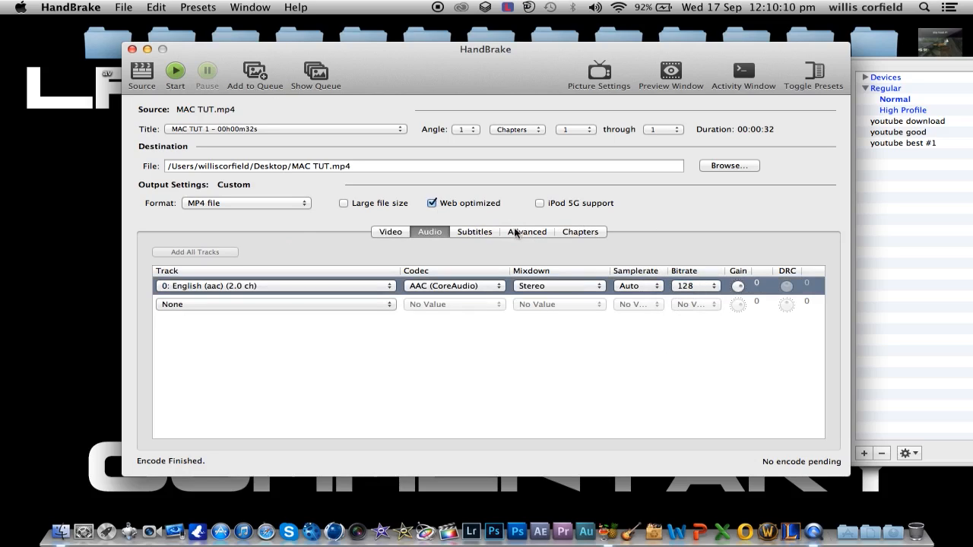
# Try 1 reference frame in the advanced x264 options, restore 4, and return to video settings
pyautogui.click(526, 231)
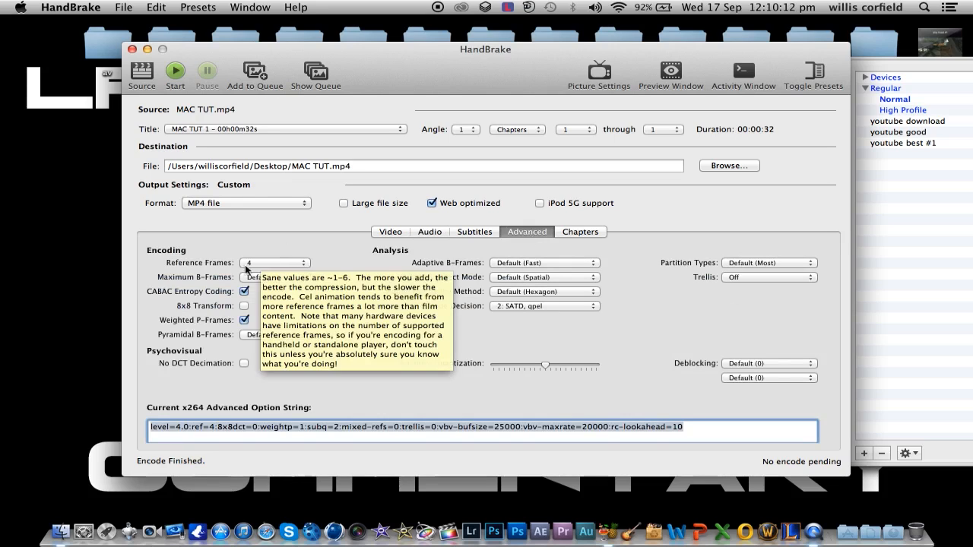
pyautogui.click(274, 261)
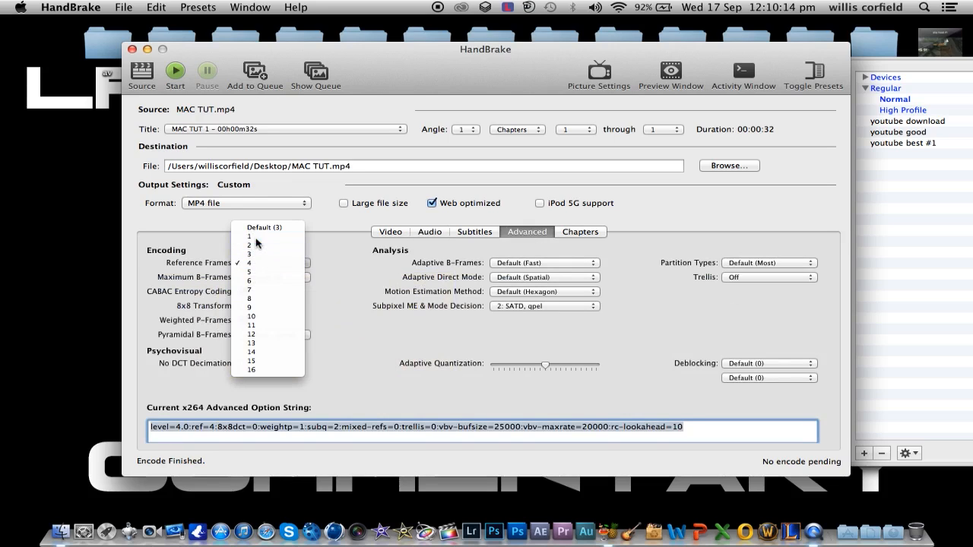
pyautogui.click(249, 236)
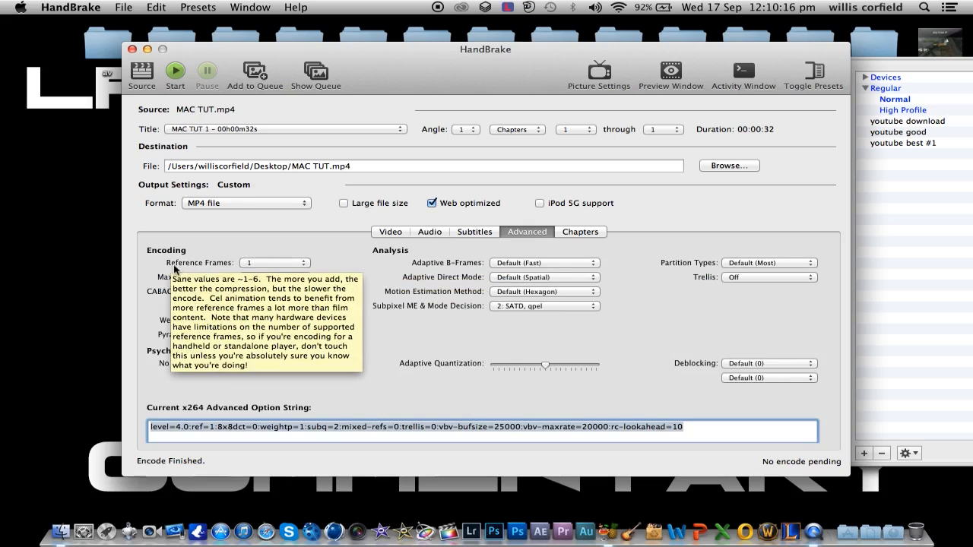
pyautogui.click(273, 262)
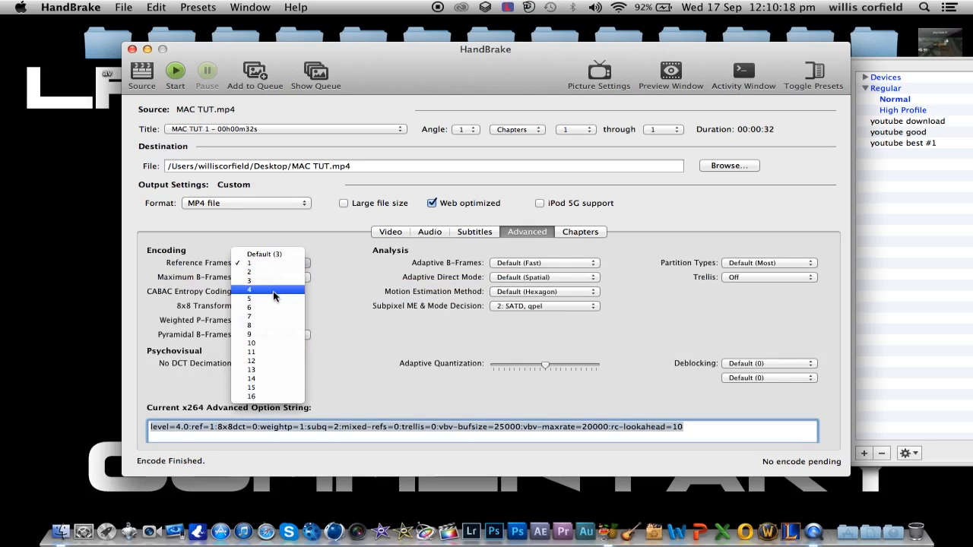
pyautogui.click(250, 289)
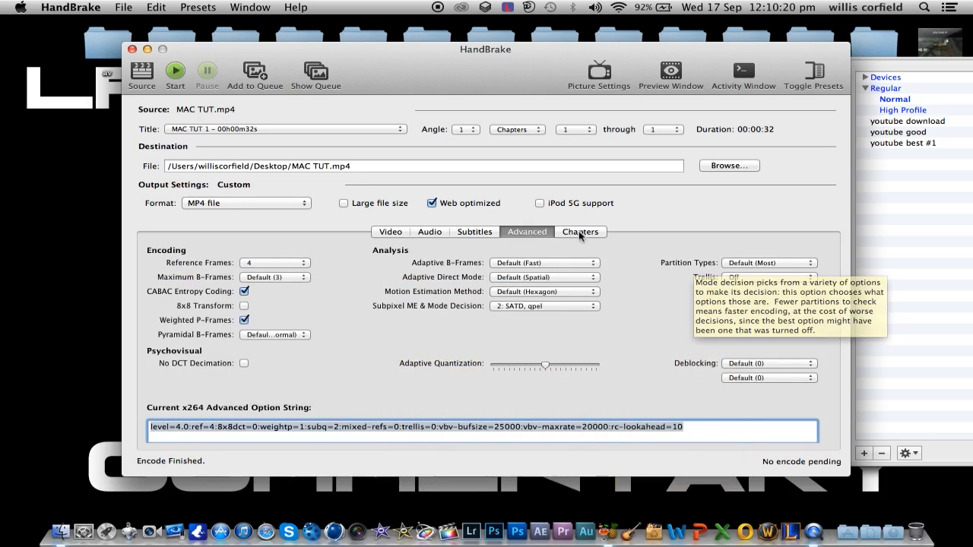
pyautogui.click(389, 231)
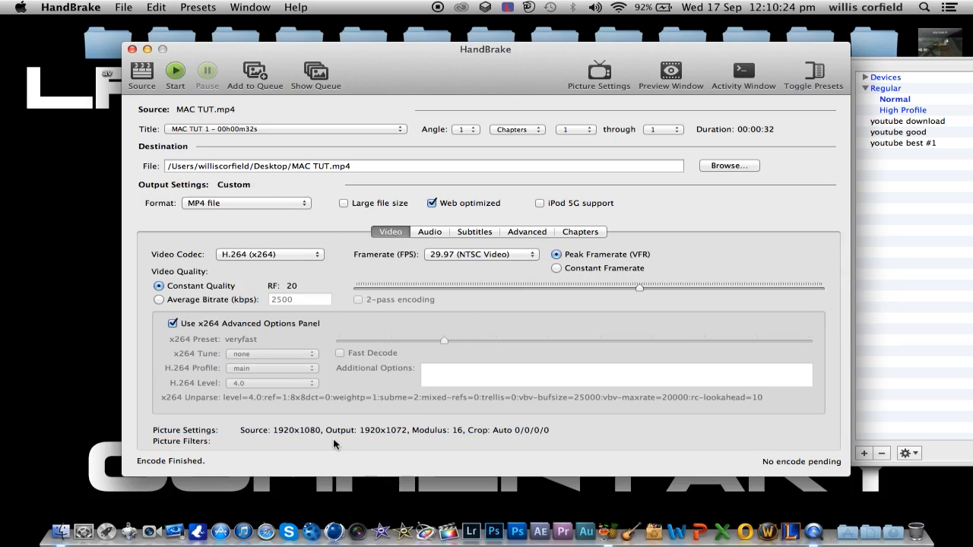
pyautogui.moveTo(371, 443)
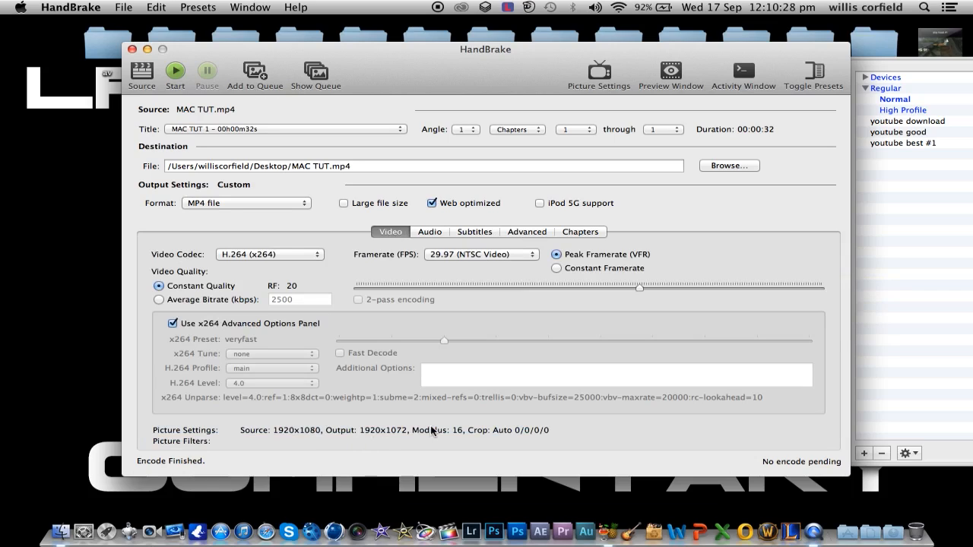
pyautogui.click(599, 70)
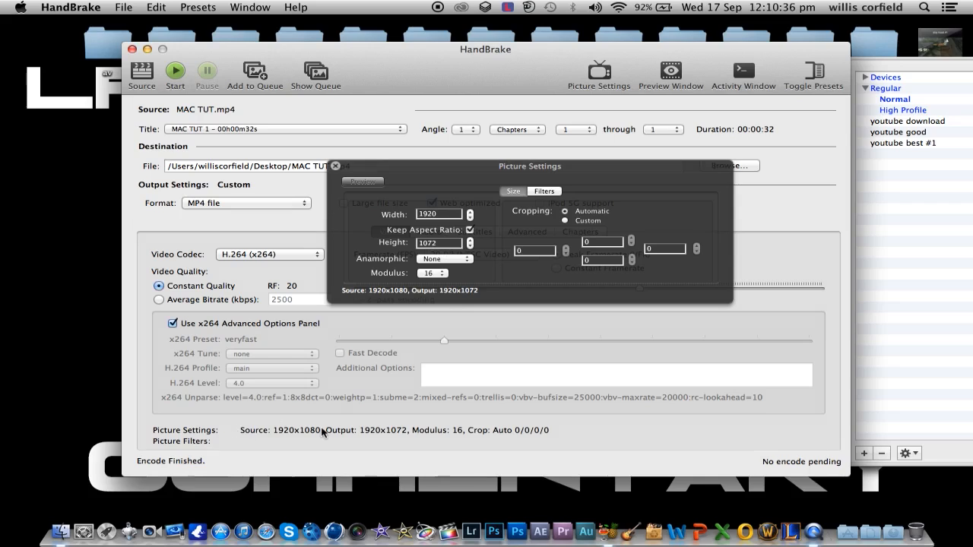
pyautogui.moveTo(281, 441)
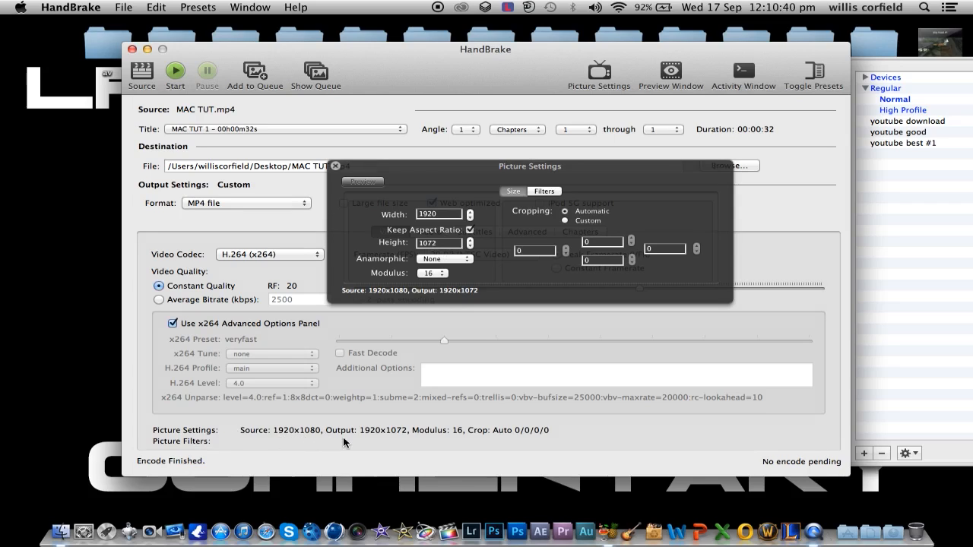
pyautogui.moveTo(386, 443)
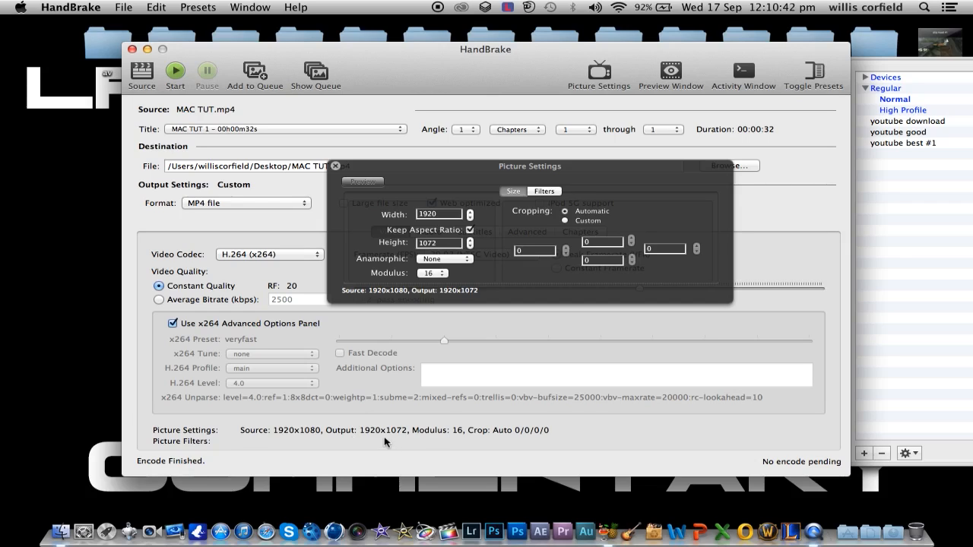
pyautogui.moveTo(411, 441)
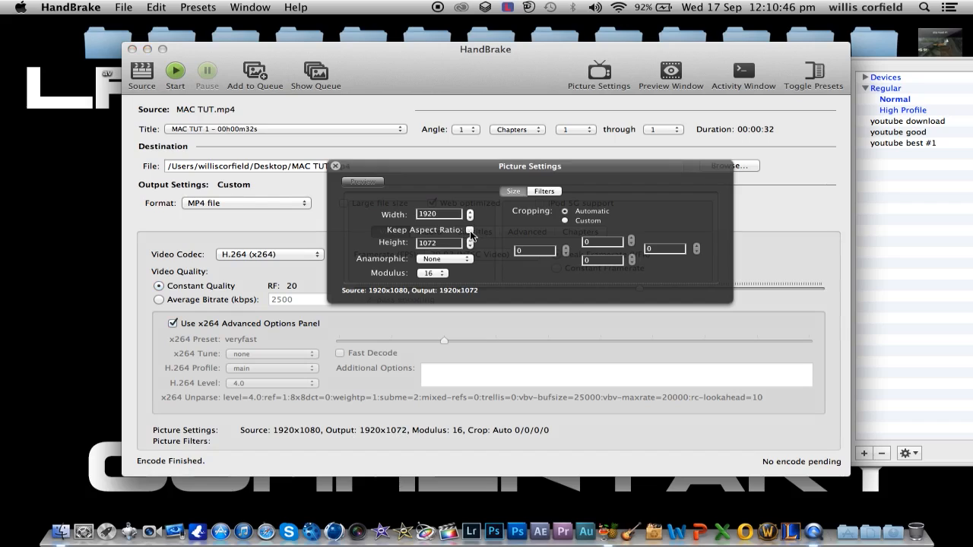
# Unlock the aspect ratio and raise the output height to 1080 for a 1920x1080 picture
pyautogui.click(470, 240)
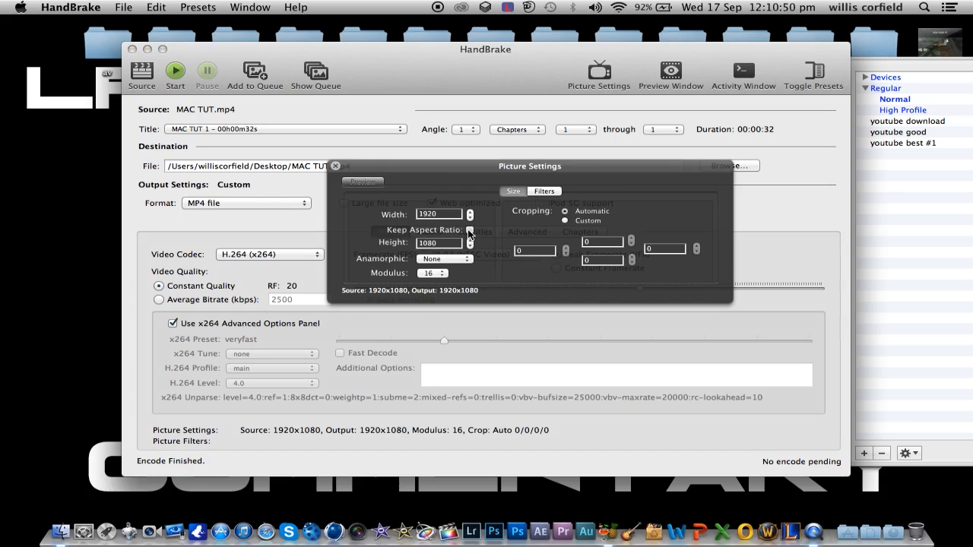
pyautogui.click(472, 245)
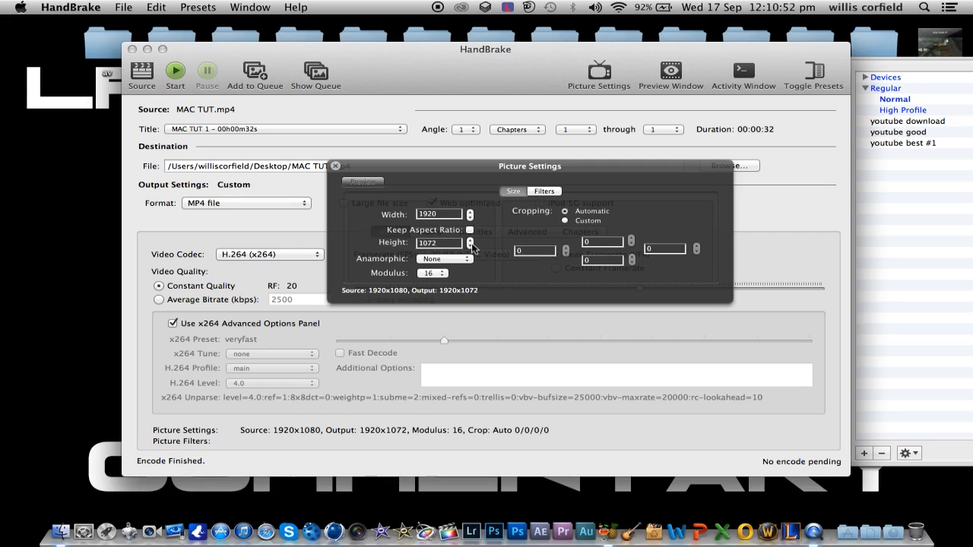
pyautogui.click(470, 239)
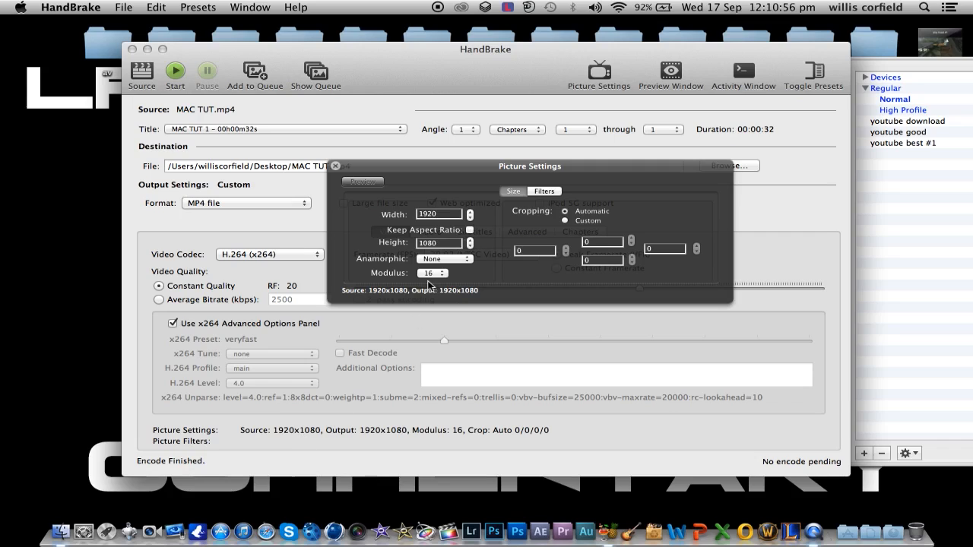
pyautogui.moveTo(351, 182)
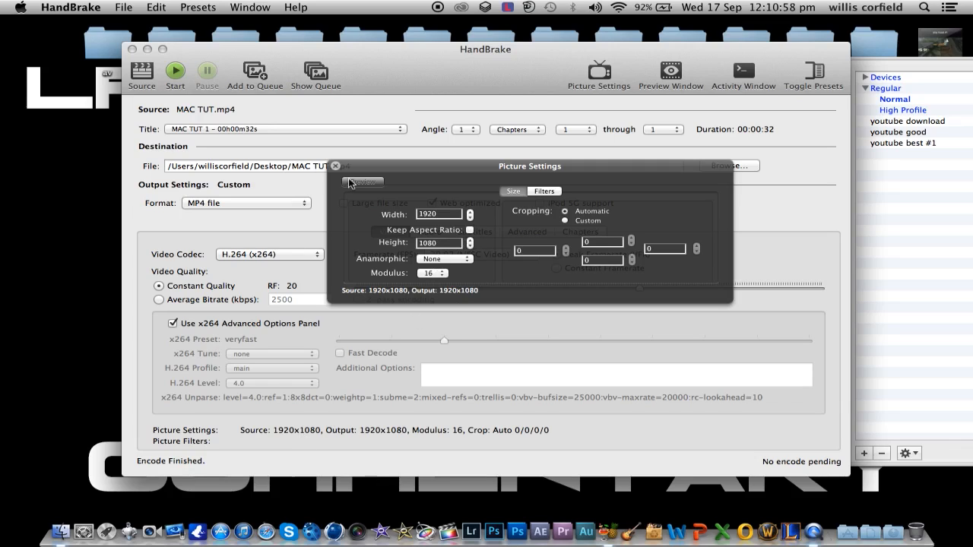
pyautogui.click(335, 166)
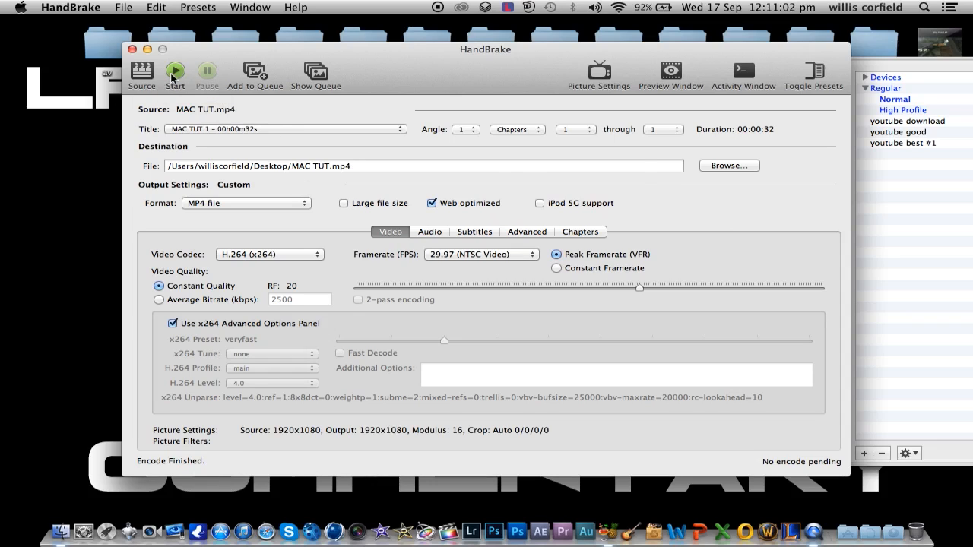
# Refuse to overwrite MAC TUT.mp4 and rename the destination to MAC TUT handbrake.mp4
pyautogui.click(175, 70)
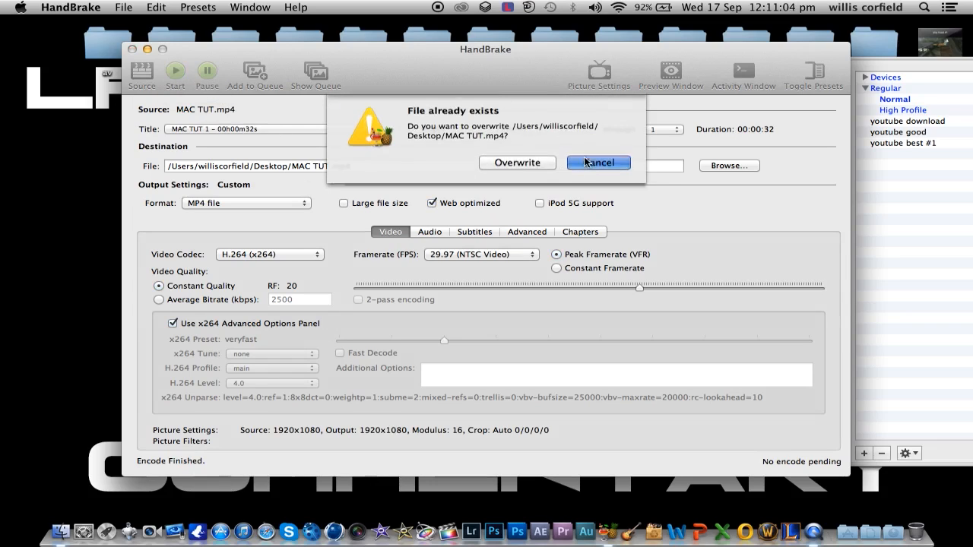
pyautogui.click(599, 163)
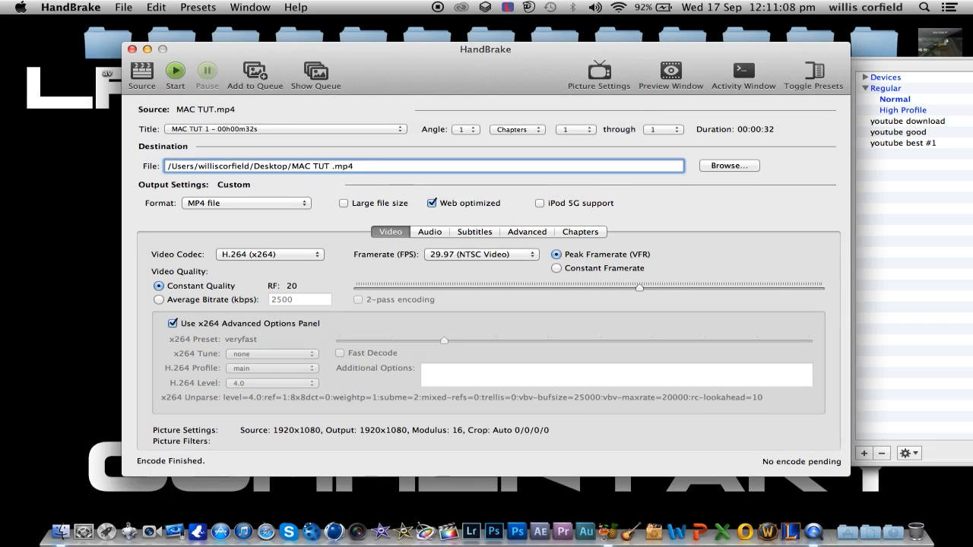
pyautogui.write('handbrake')
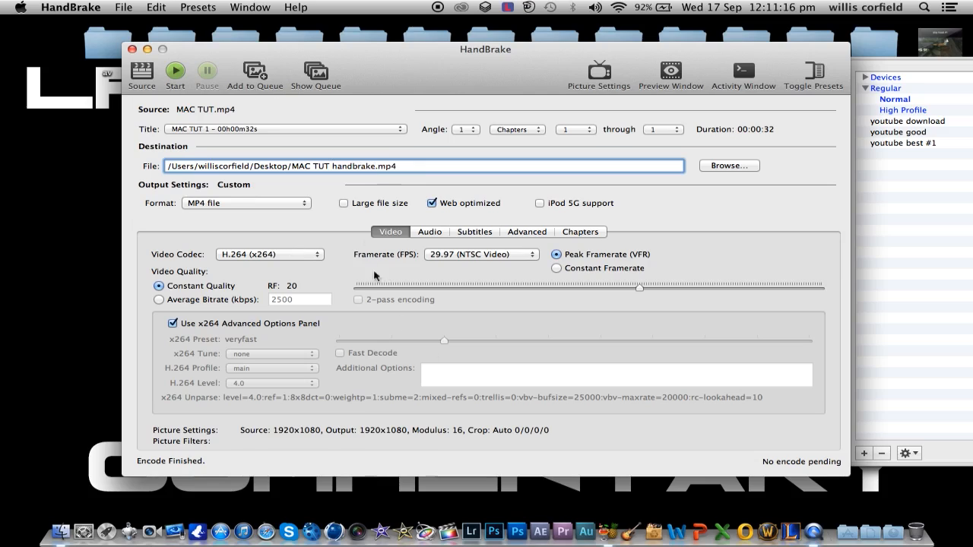
# Encode the video to MAC TUT handbrake.mp4 and dismiss the queue-done notice
pyautogui.click(255, 73)
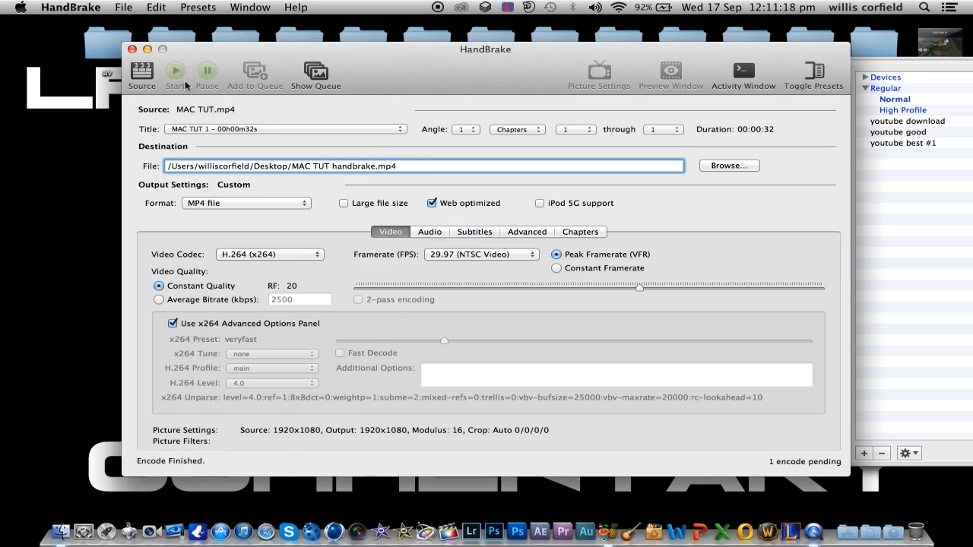
pyautogui.click(177, 73)
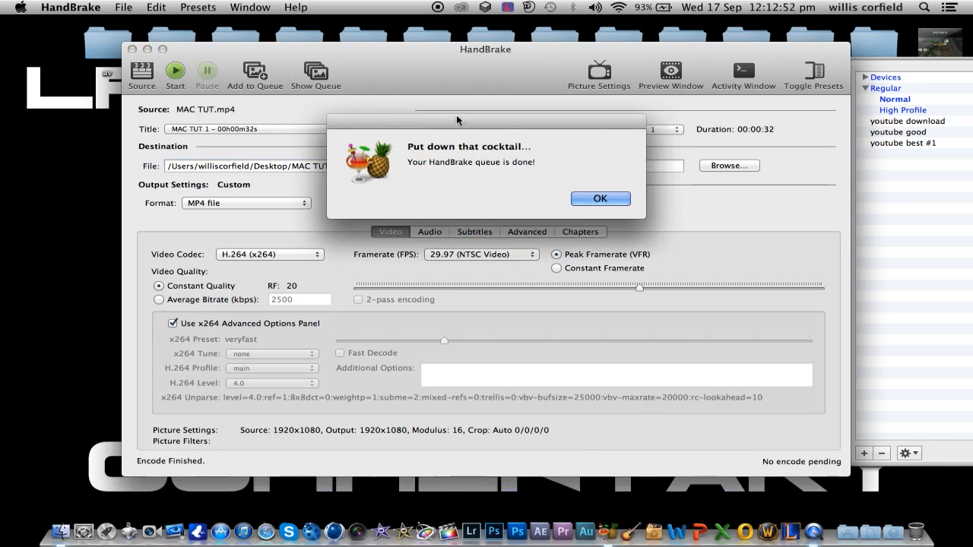
pyautogui.moveTo(572, 211)
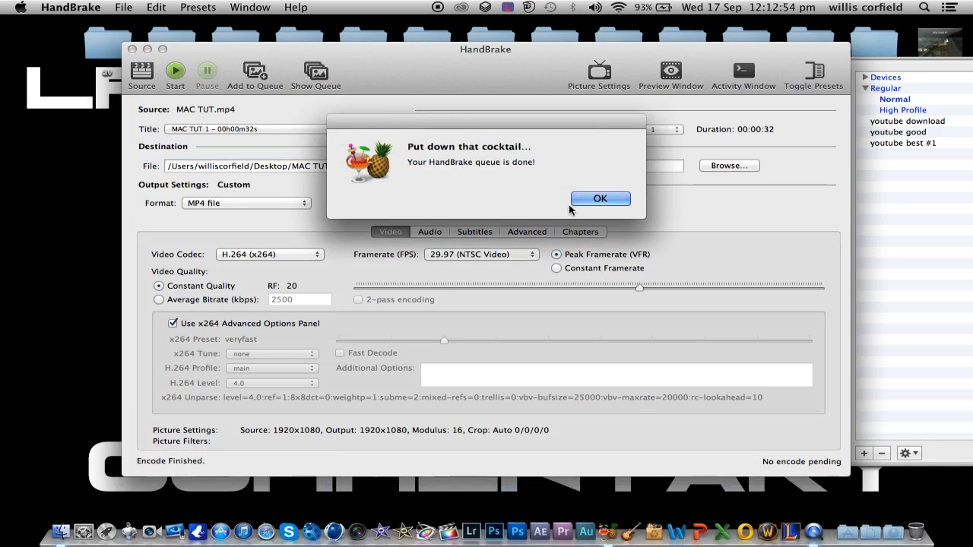
pyautogui.click(599, 197)
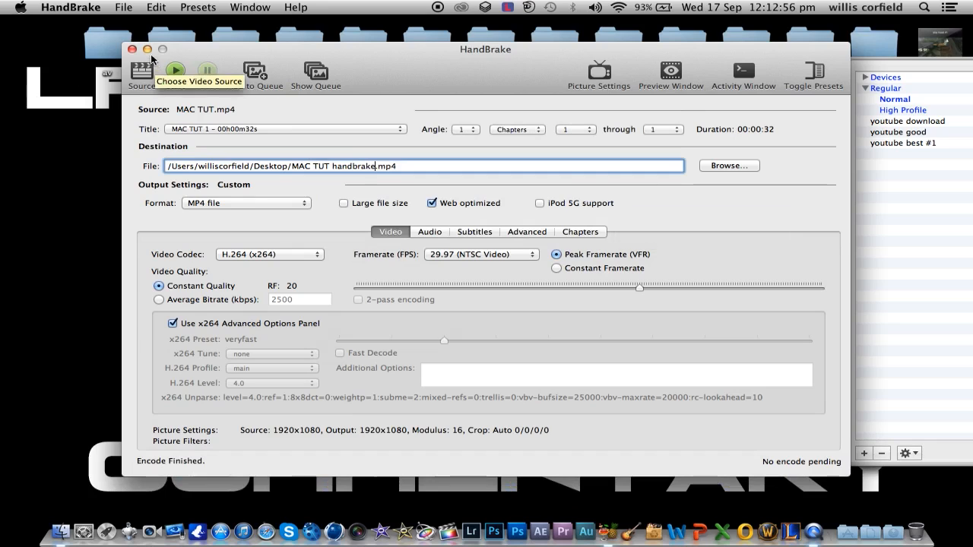
# Switch to the desktop and move the encoded file beside the original MAC TUT.mp4
pyautogui.click(132, 49)
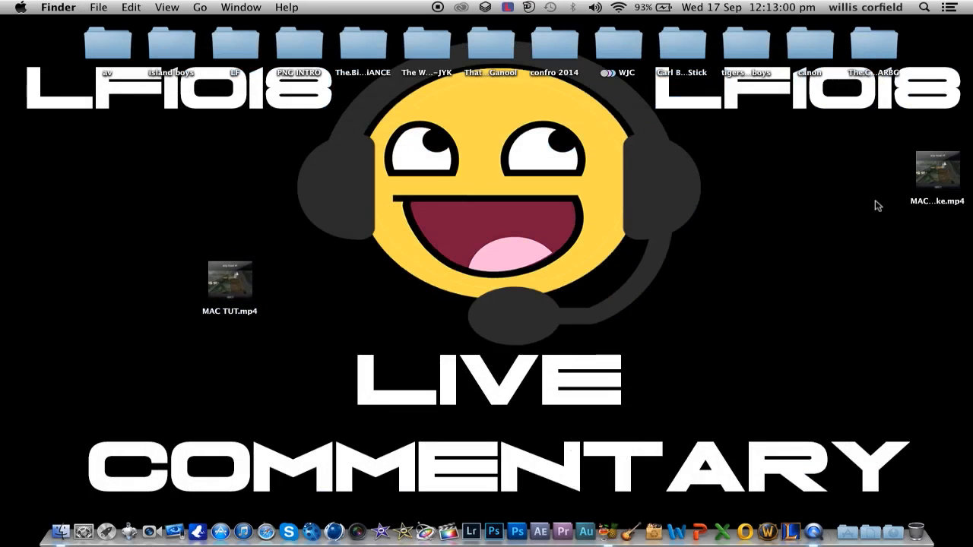
pyautogui.moveTo(936, 171); pyautogui.dragTo(708, 288)
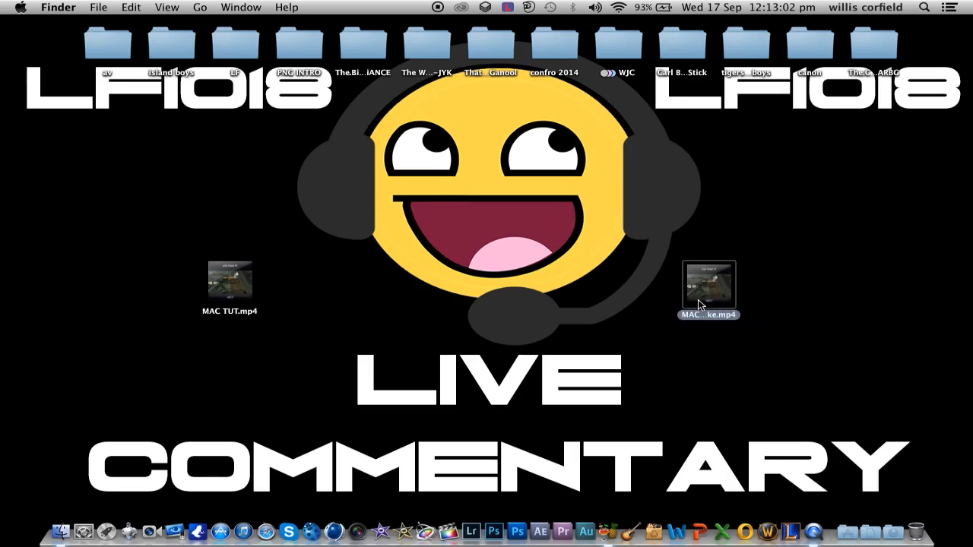
pyautogui.rightClick(230, 280)
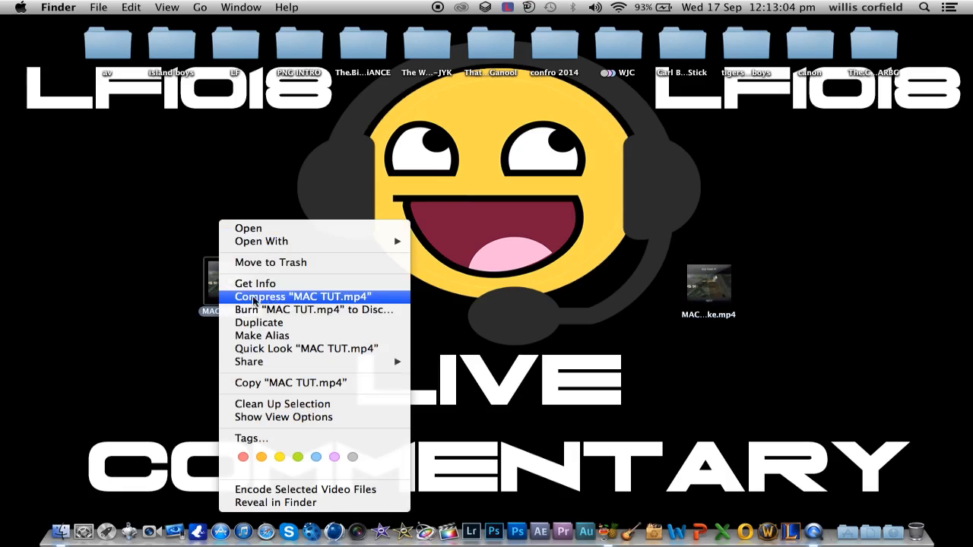
pyautogui.click(255, 283)
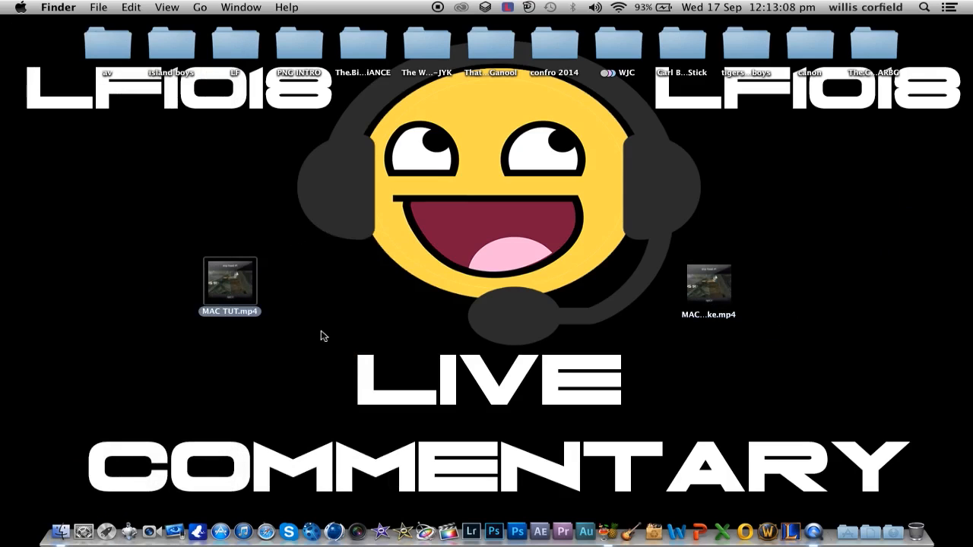
# Play the original MAC TUT.mp4 in QuickTime Player for comparison
pyautogui.doubleClick(230, 278)
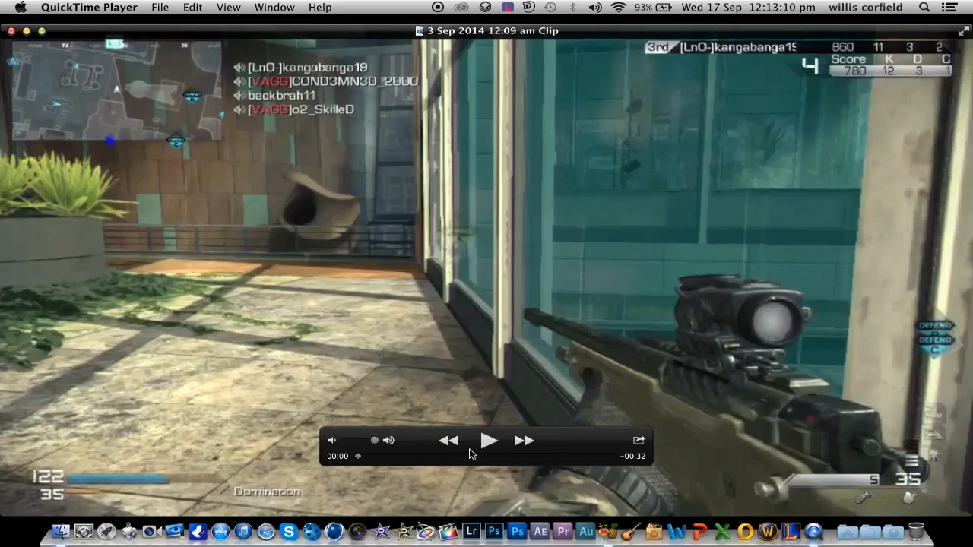
pyautogui.click(487, 441)
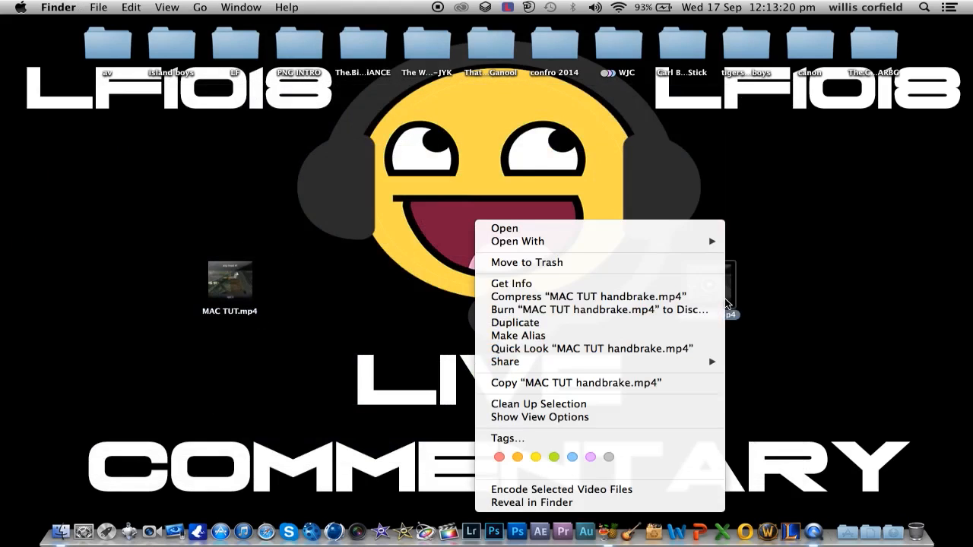
pyautogui.click(510, 283)
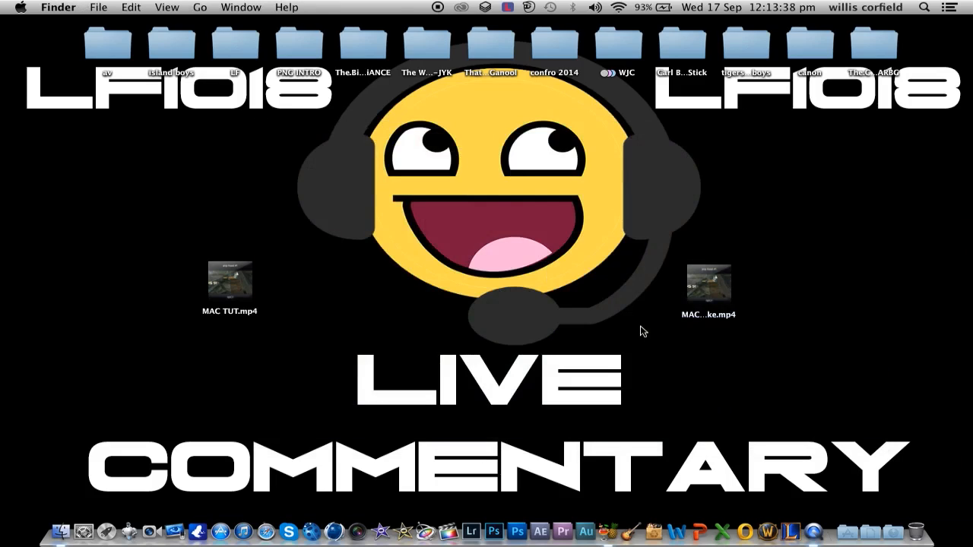
pyautogui.moveTo(646, 282)
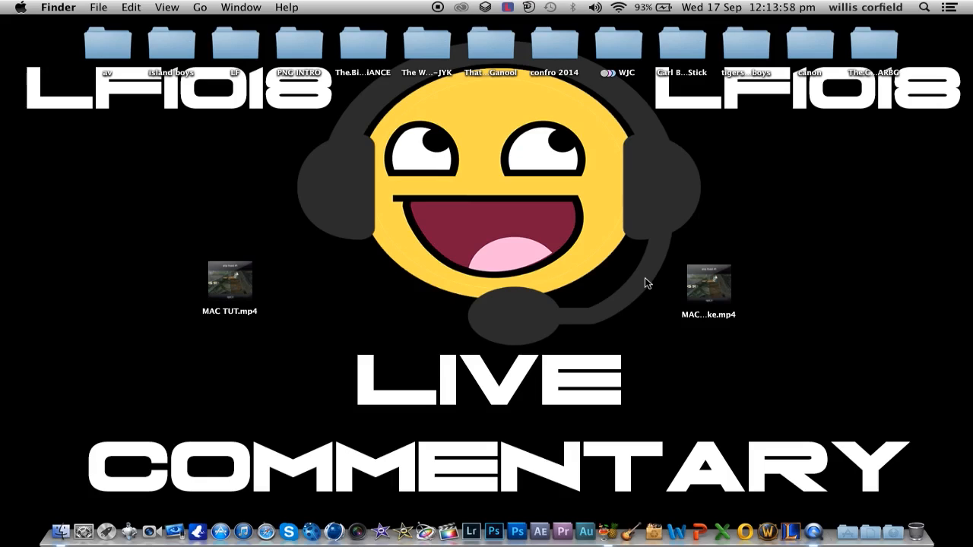
pyautogui.moveTo(619, 284)
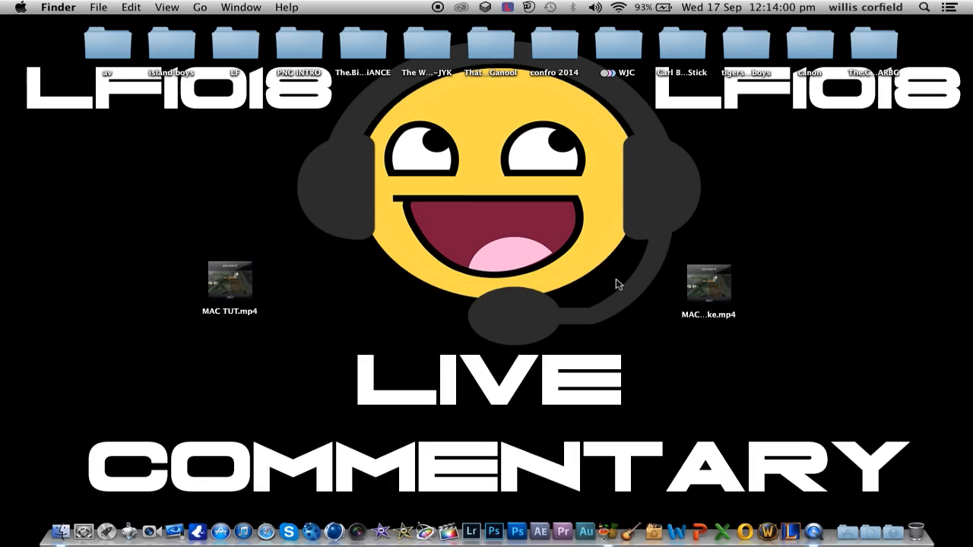
pyautogui.moveTo(687, 371)
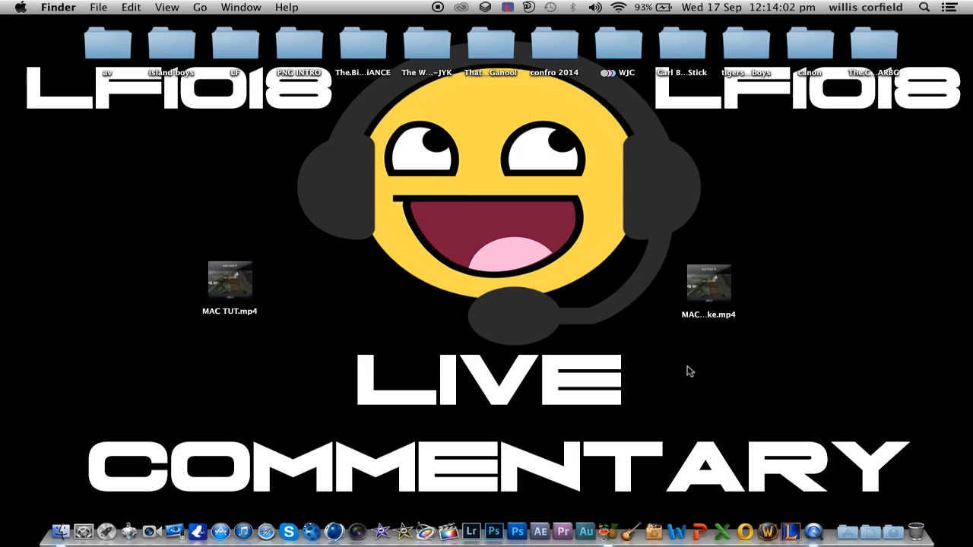
pyautogui.moveTo(449, 361)
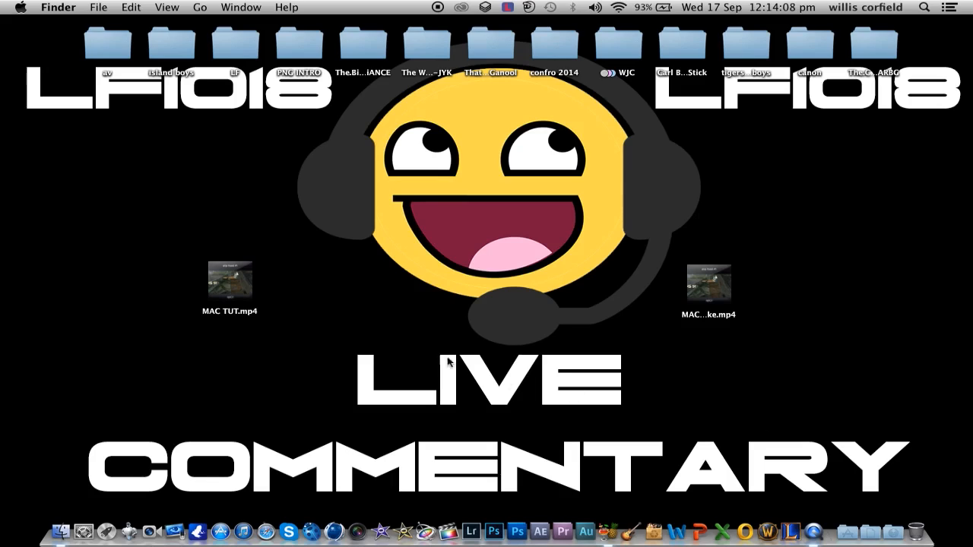
pyautogui.moveTo(405, 344)
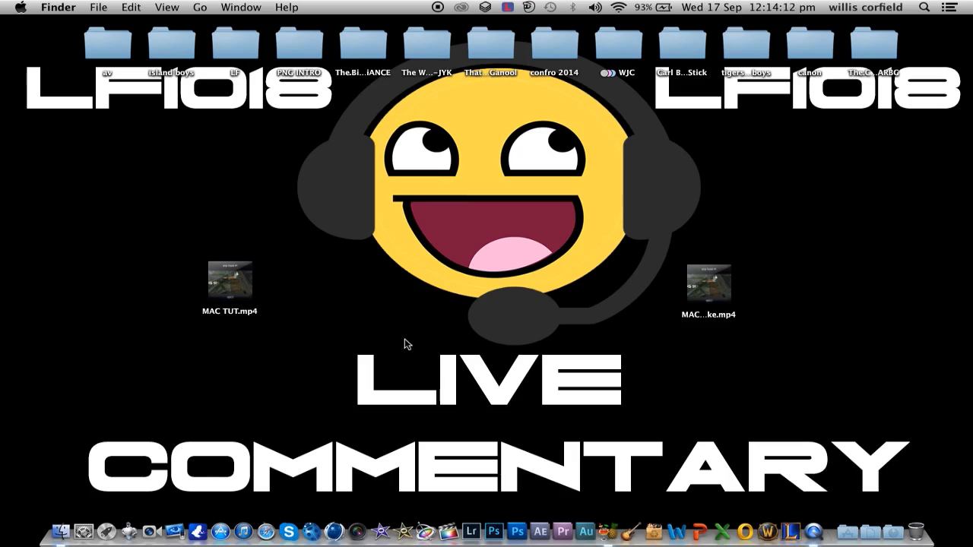
pyautogui.moveTo(768, 396)
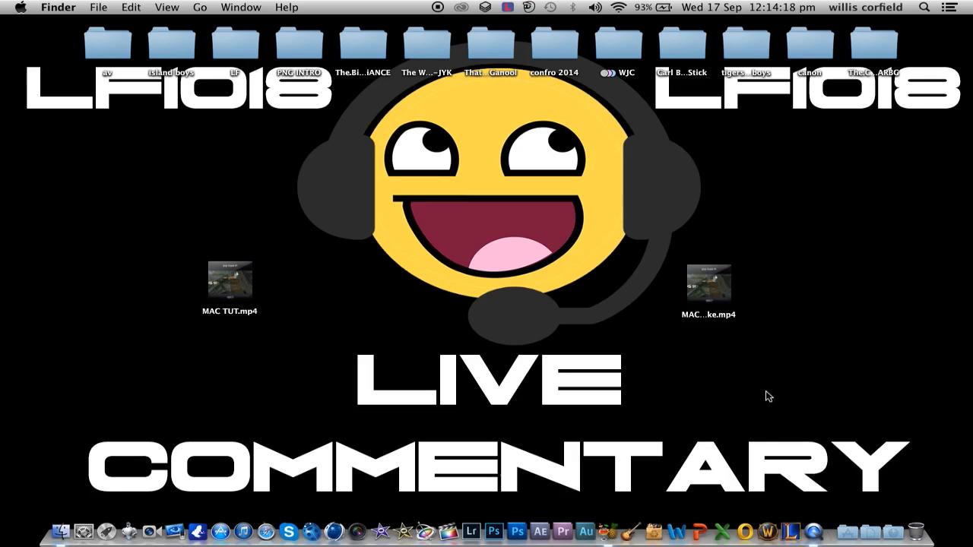